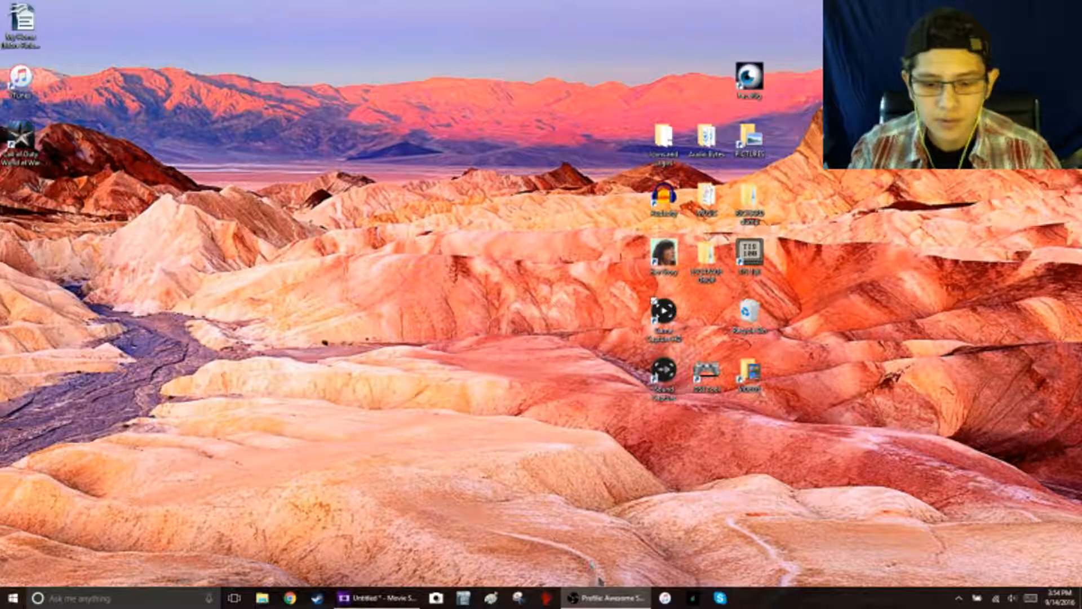
- Restore the untitled Movie Studio project window from the taskbar
{"action": "left_click", "coordinate": [380, 598]}
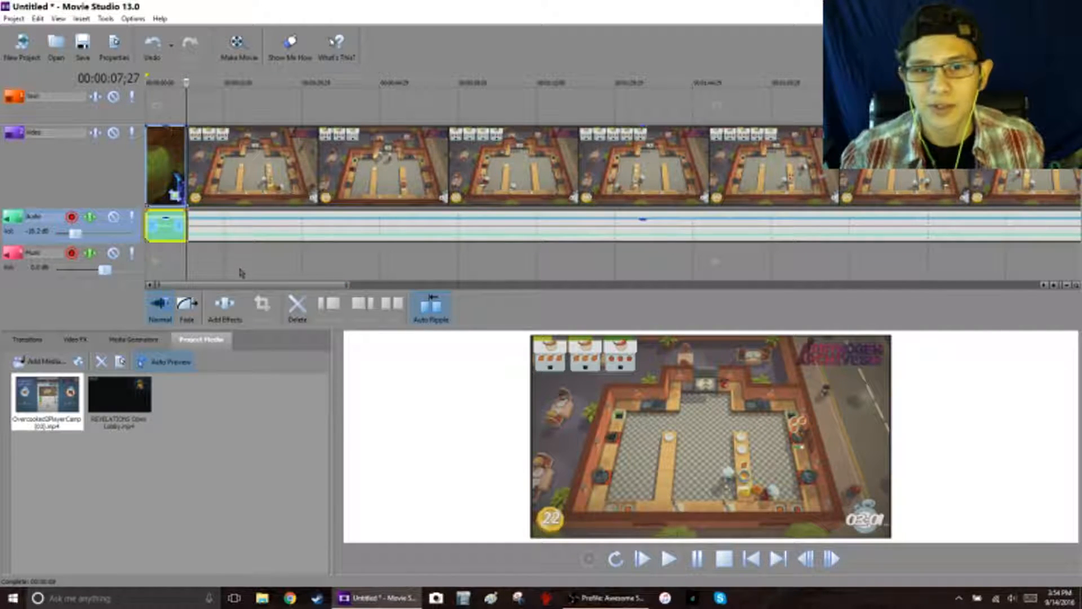
- Give the video preview a white background from its display options
{"action": "left_click", "coordinate": [667, 559]}
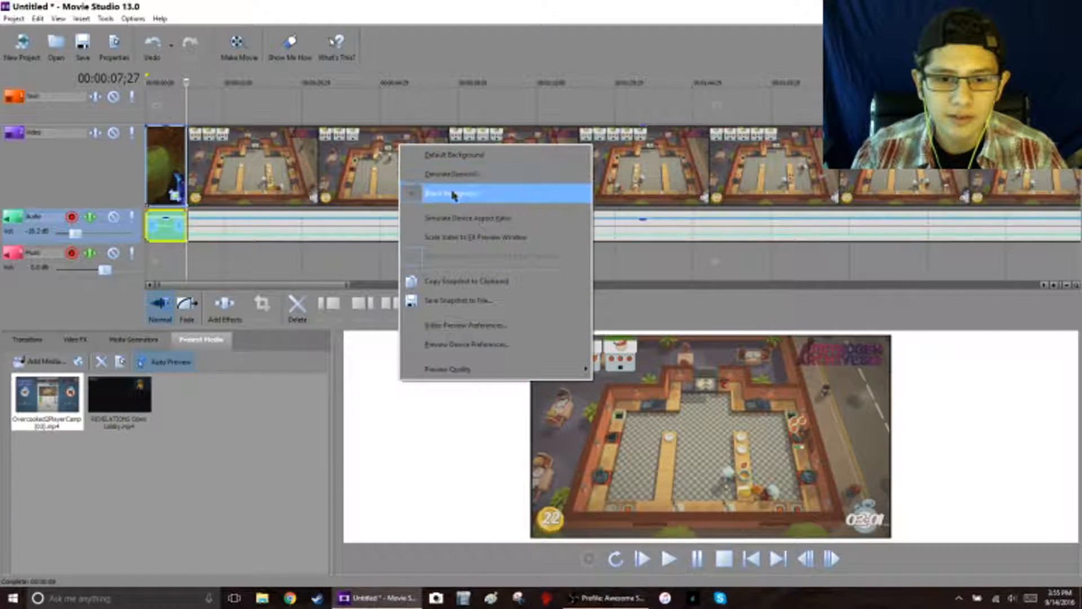
{"action": "left_click", "coordinate": [451, 192]}
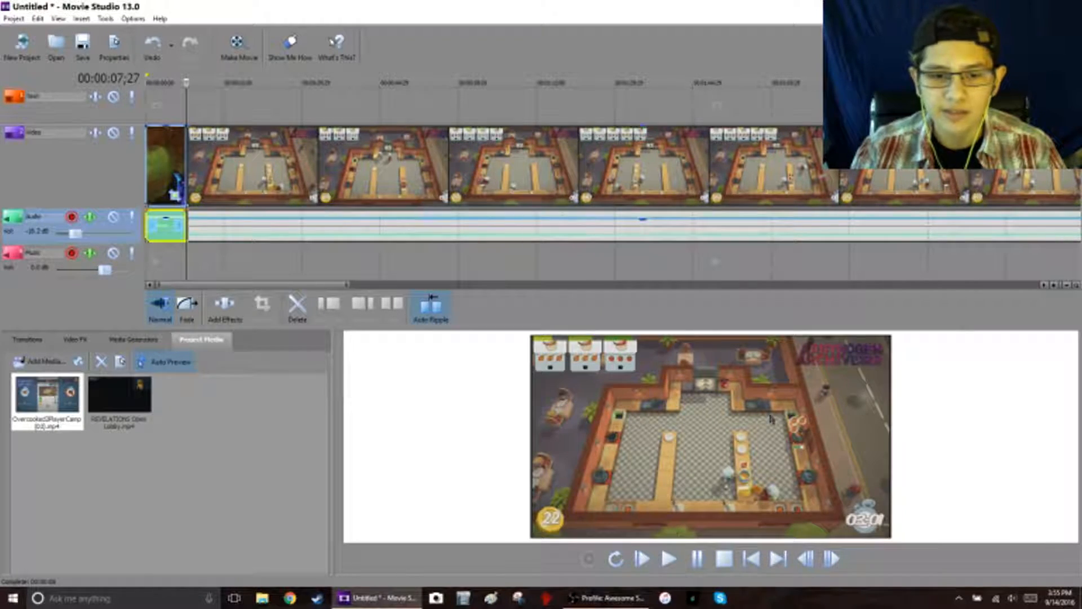
{"action": "mouse_move", "coordinate": [517, 345]}
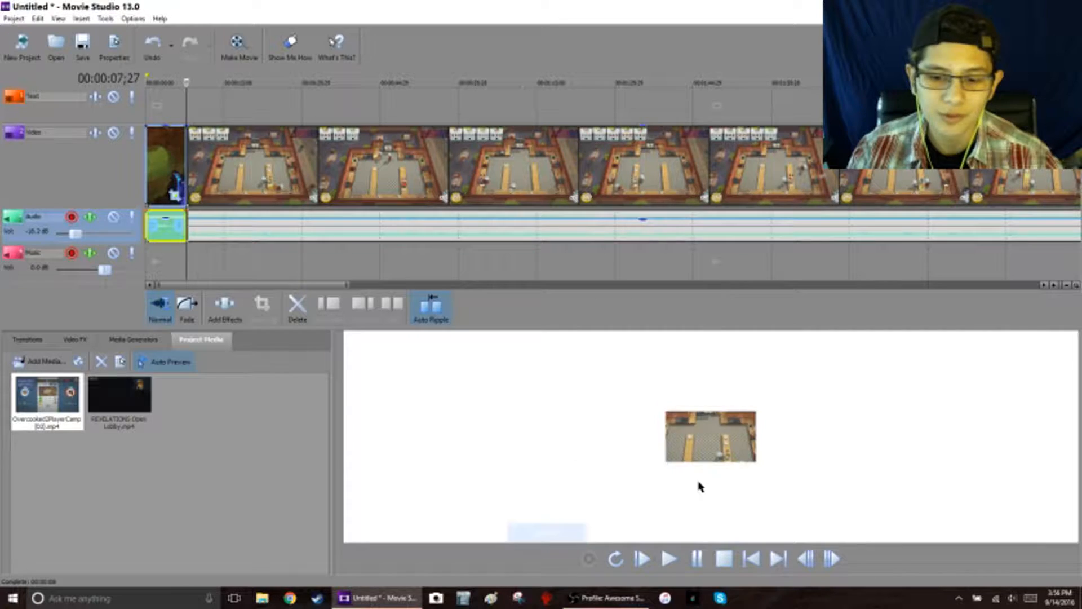
- Bring up the video preview's display options context menu
{"action": "right_click", "coordinate": [711, 435]}
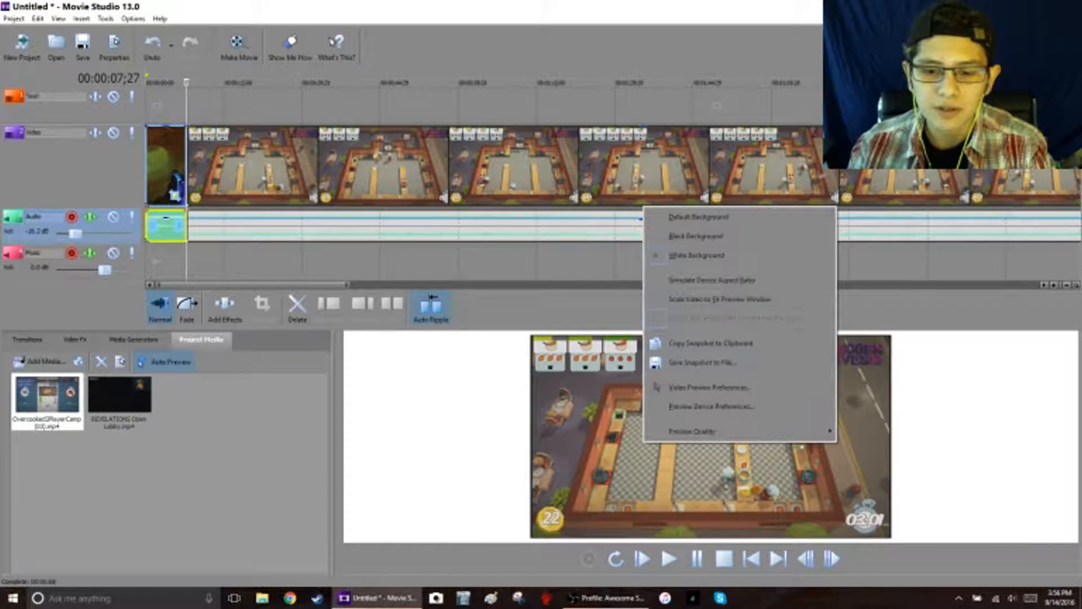
{"action": "mouse_move", "coordinate": [739, 298]}
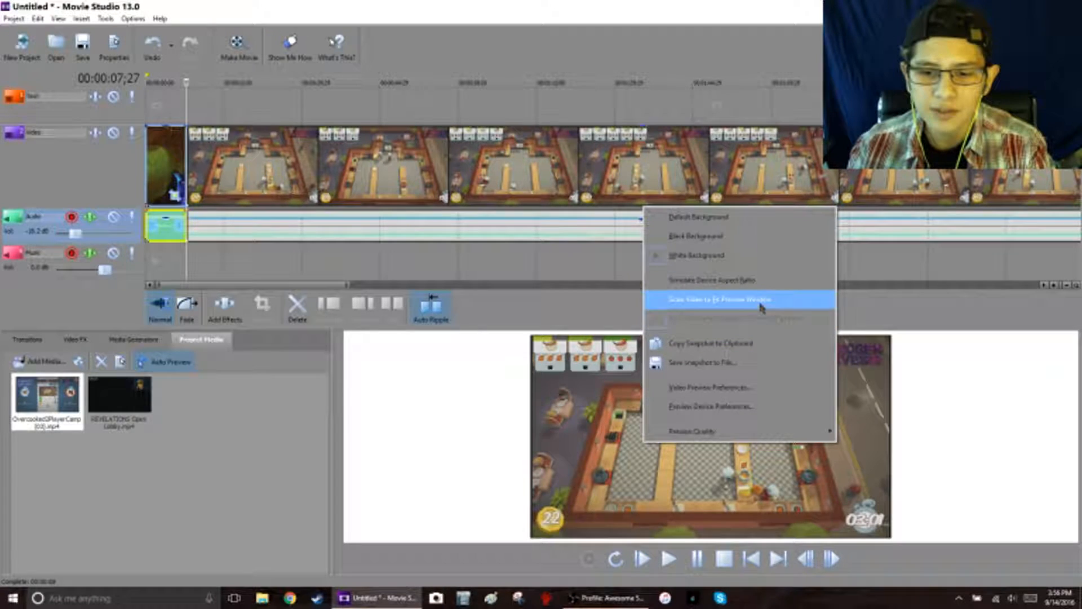
- Scale the gameplay video to fit the preview window
{"action": "left_click", "coordinate": [720, 300]}
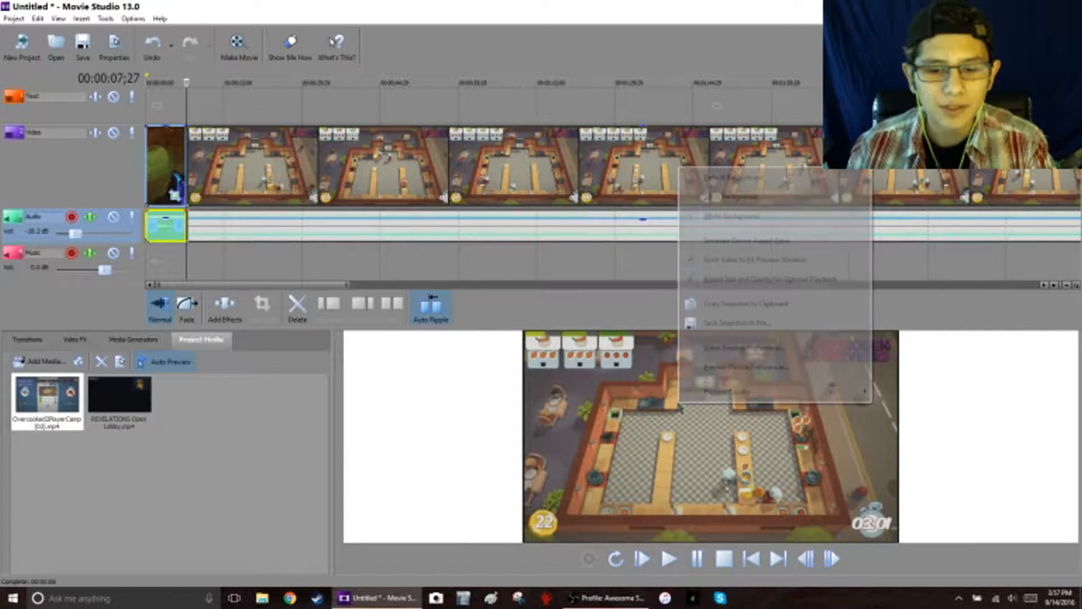
{"action": "mouse_move", "coordinate": [725, 392]}
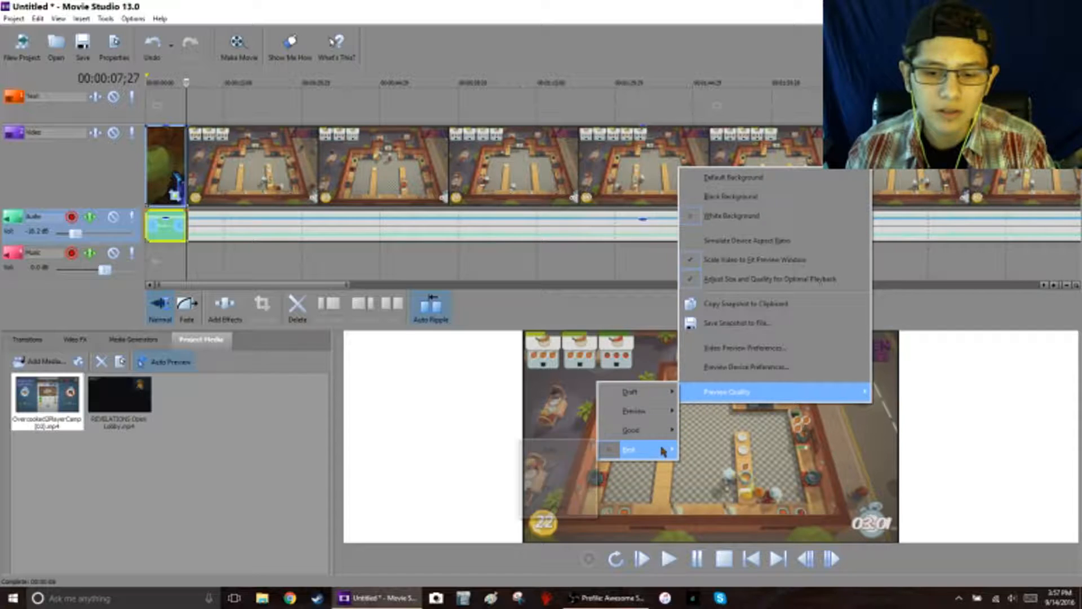
- Set the preview rendering to Best quality
{"action": "left_click", "coordinate": [629, 449]}
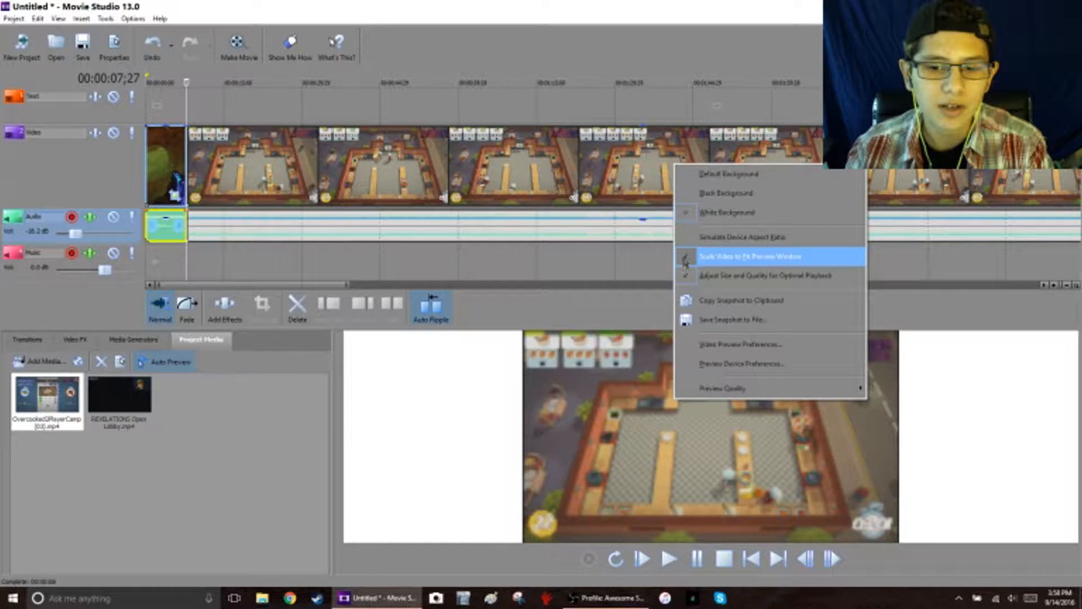
- Turn off Scale Video to Fit so the clip shows at original size
{"action": "left_click", "coordinate": [722, 388]}
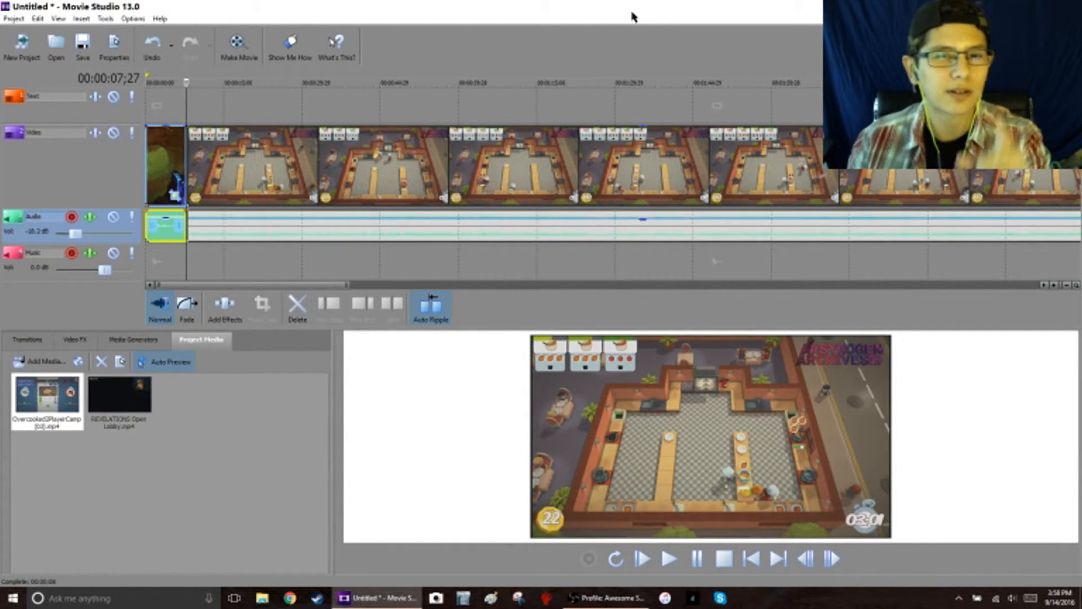
{"action": "mouse_move", "coordinate": [584, 126]}
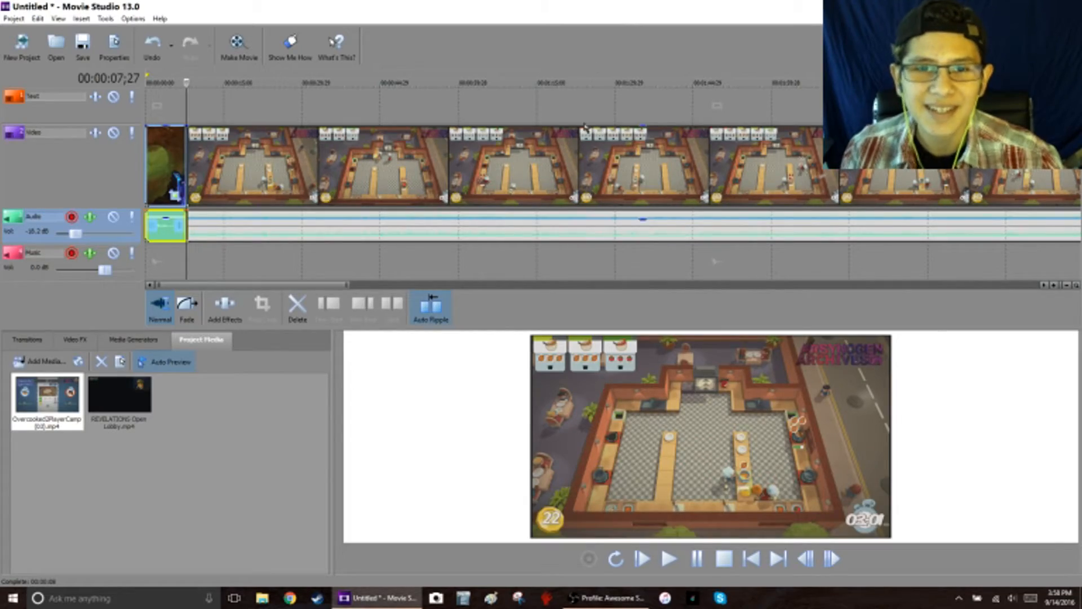